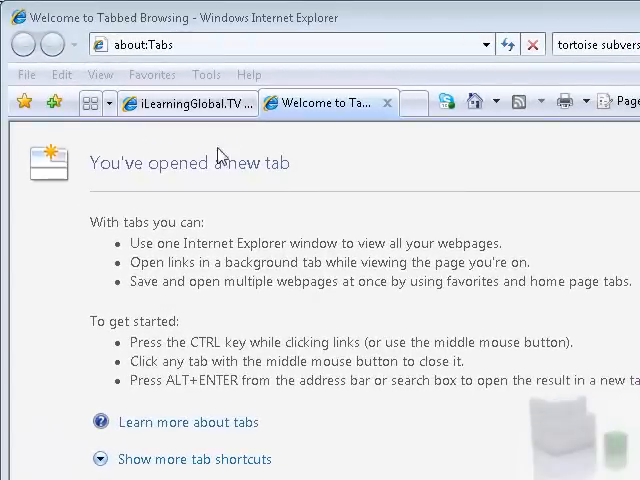
pyautogui.moveTo(208, 148)
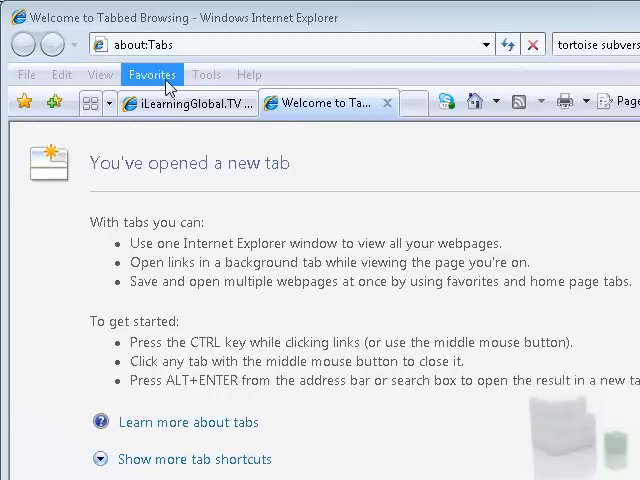
# - Go to the tortoisesvn.tigris.org bookmark from the Development Tools favourites folder
pyautogui.click(164, 74)
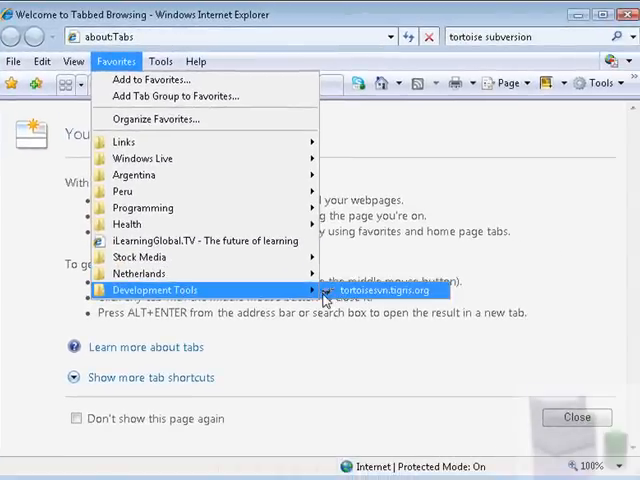
pyautogui.click(384, 290)
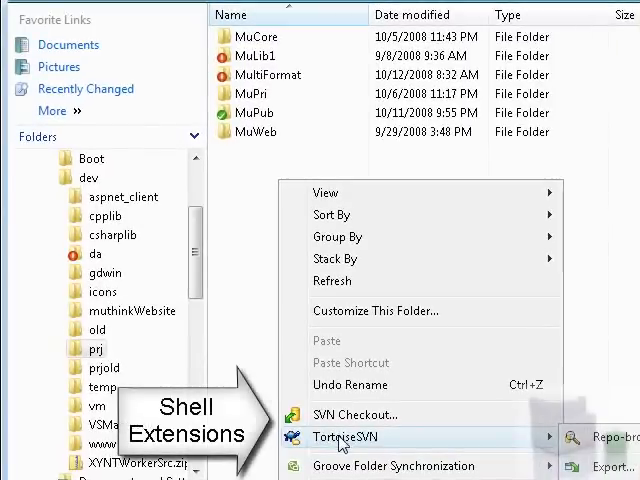
pyautogui.moveTo(344, 466)
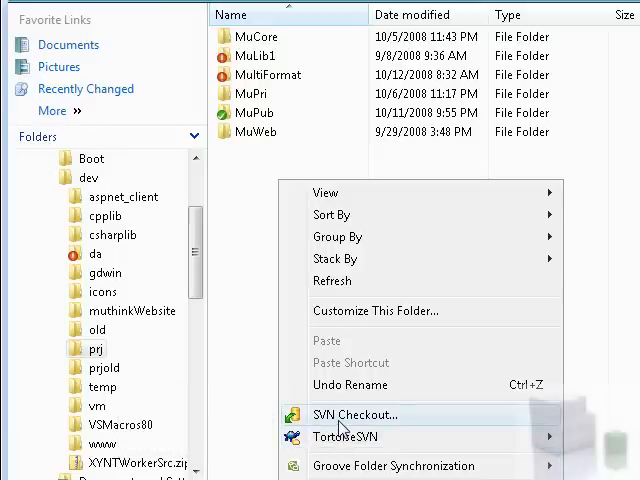
pyautogui.moveTo(266, 328)
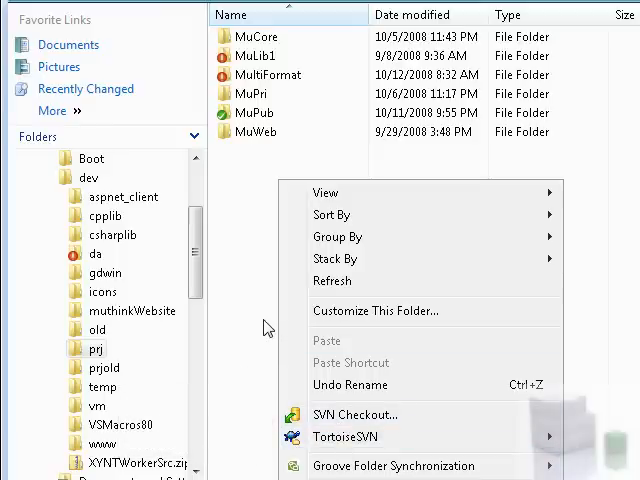
pyautogui.click(264, 330)
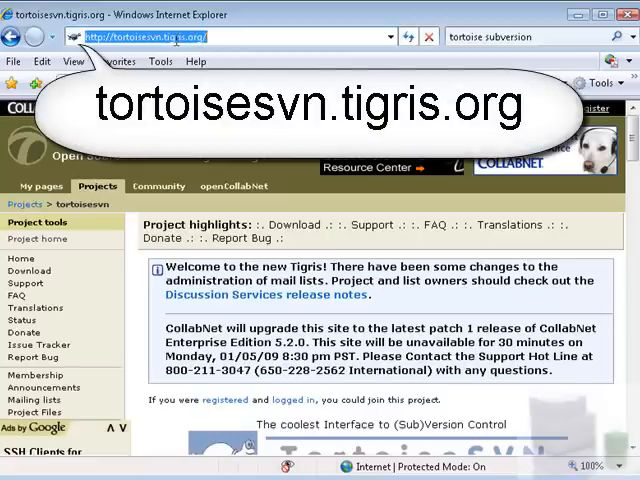
pyautogui.moveTo(192, 62)
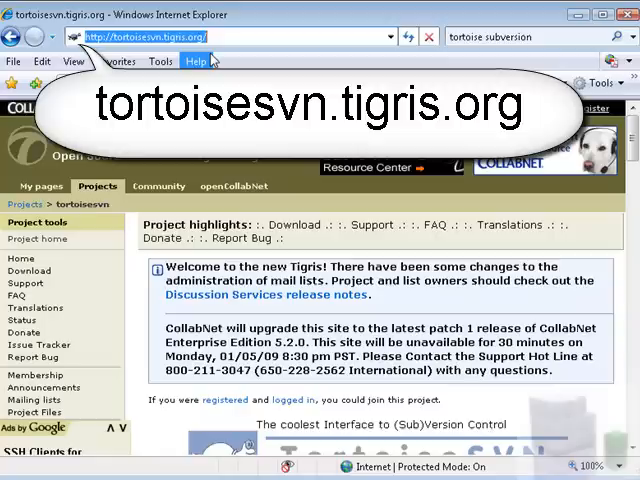
pyautogui.moveTo(292, 224)
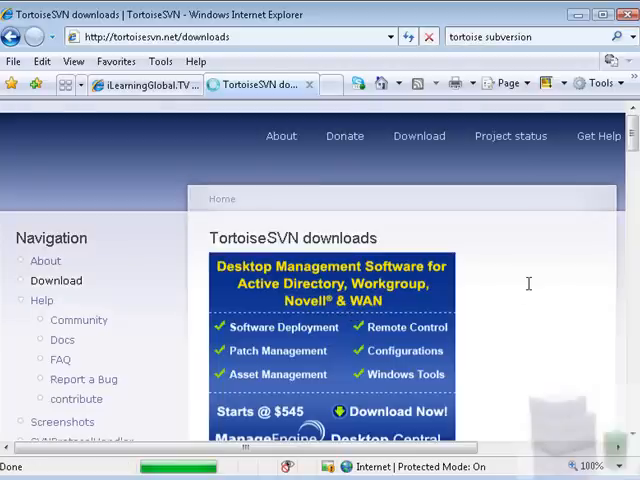
pyautogui.moveTo(632, 180)
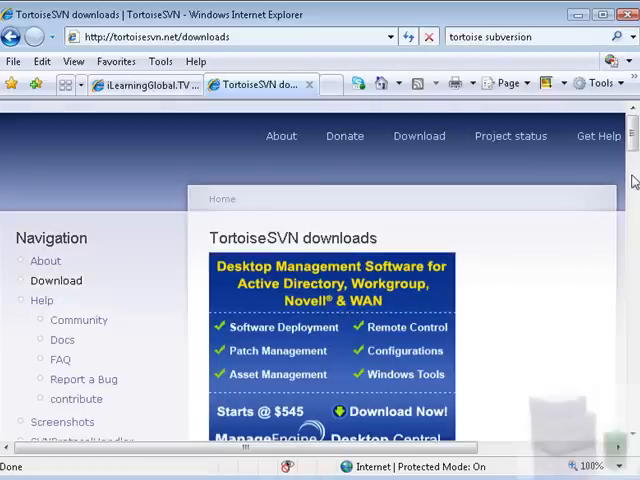
# - Start downloading the 32-bit TortoiseSVN 1.5.6 .msi installer from the Download Application section
pyautogui.scroll(-3)
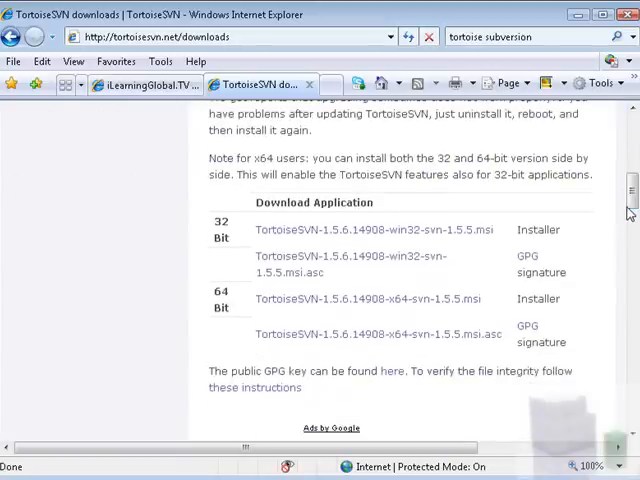
pyautogui.moveTo(232, 228)
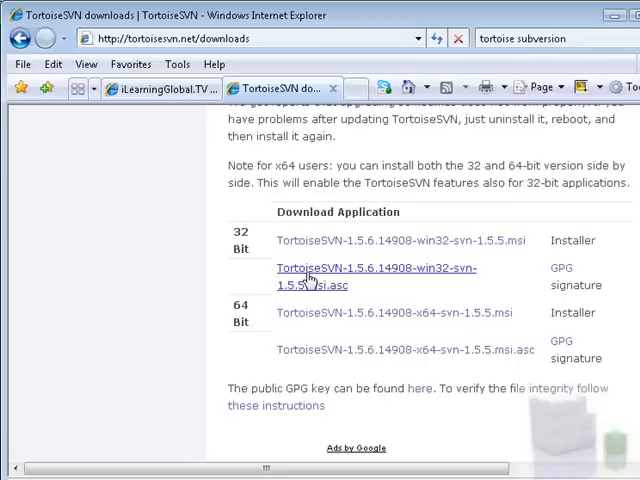
pyautogui.moveTo(322, 246)
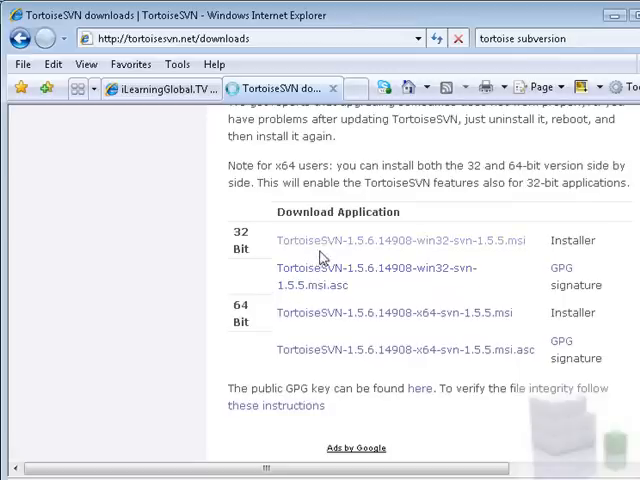
pyautogui.click(394, 240)
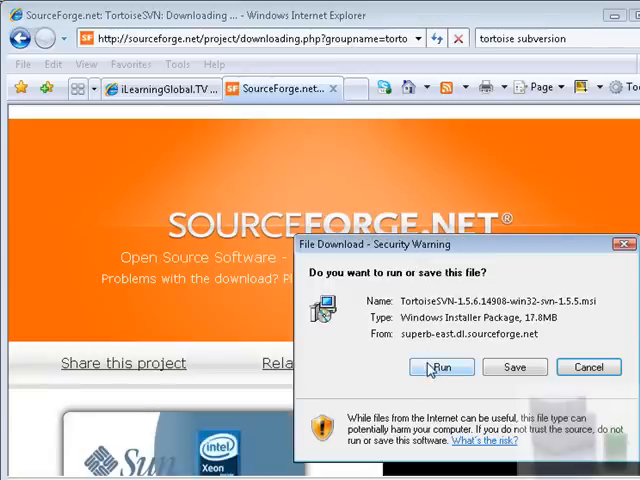
# - Choose Run so the TortoiseSVN installer launches once the download completes
pyautogui.click(440, 368)
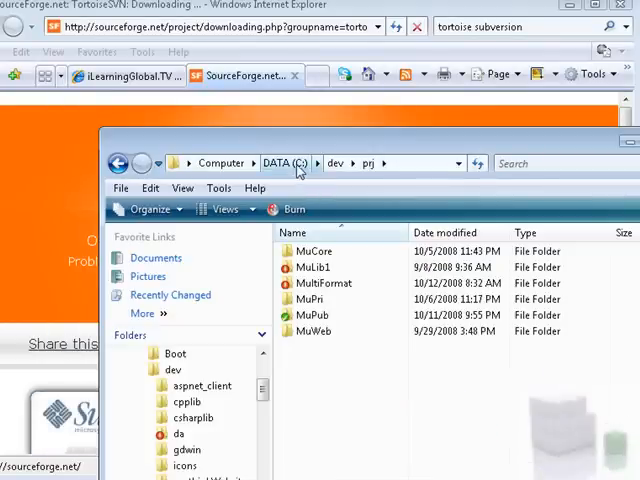
pyautogui.moveTo(352, 176)
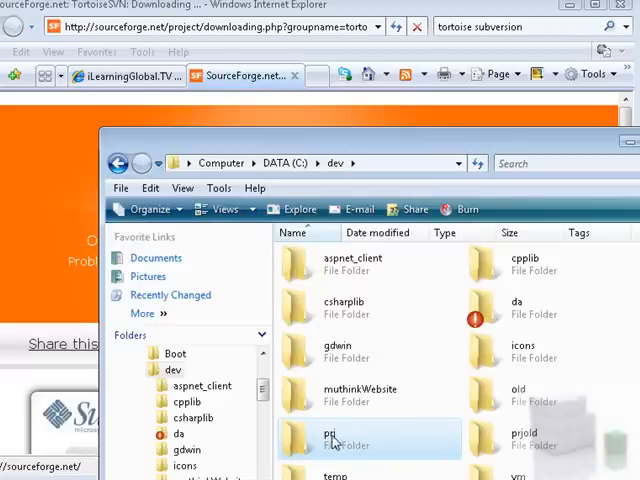
pyautogui.moveTo(332, 436)
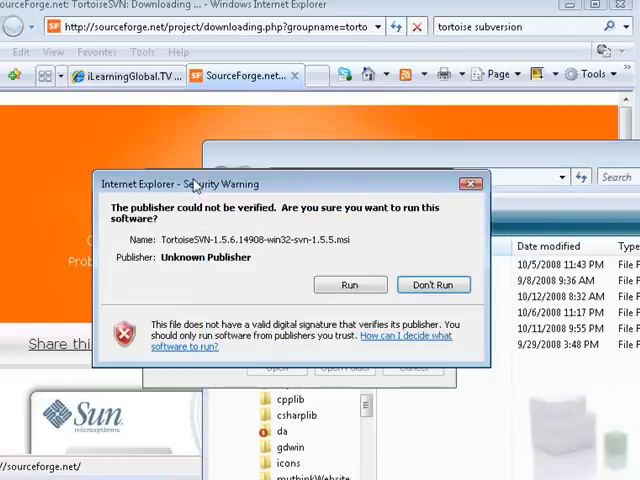
# - Run the unverified installer, accept the license and install TortoiseSVN 1.5.6 with default features
pyautogui.click(348, 284)
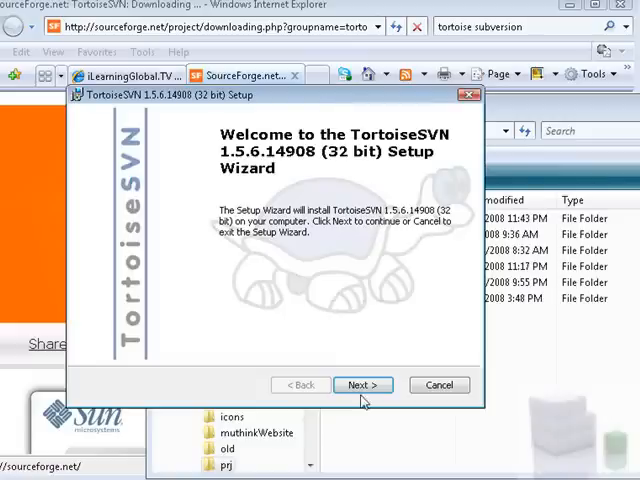
pyautogui.click(364, 384)
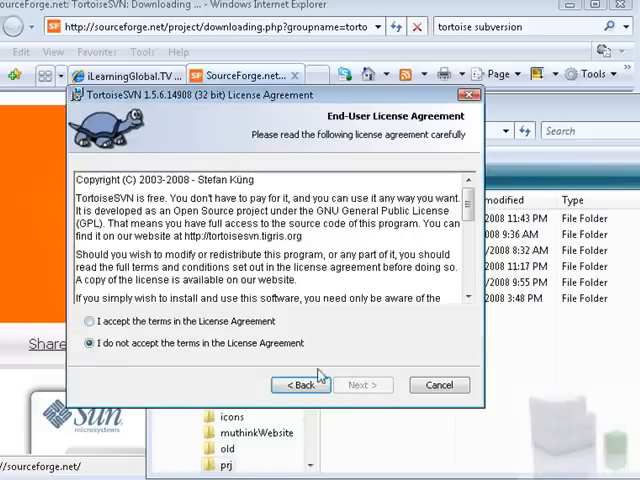
pyautogui.click(360, 384)
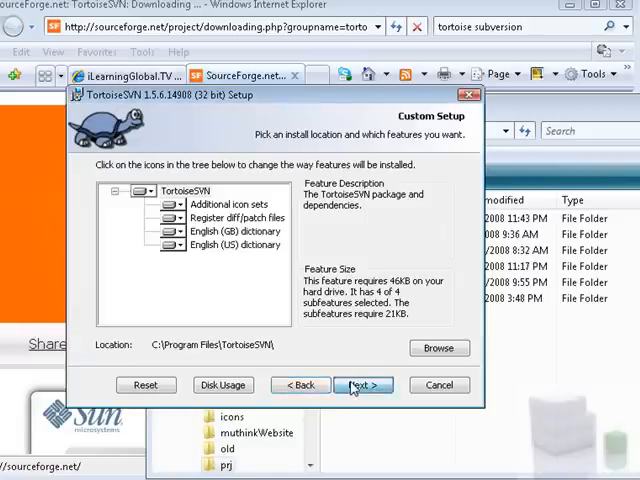
pyautogui.click(364, 384)
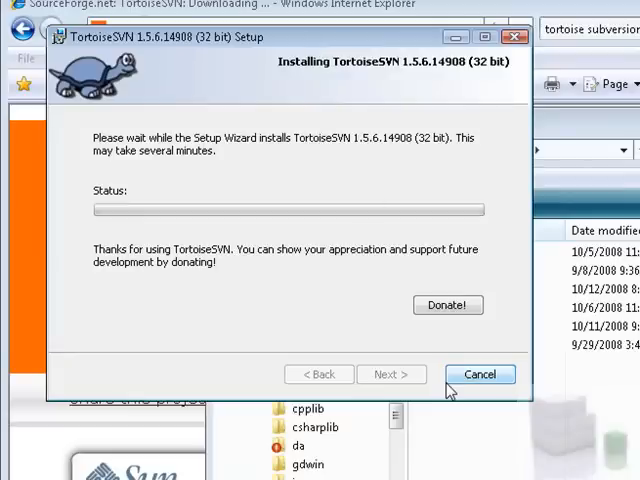
pyautogui.moveTo(460, 434)
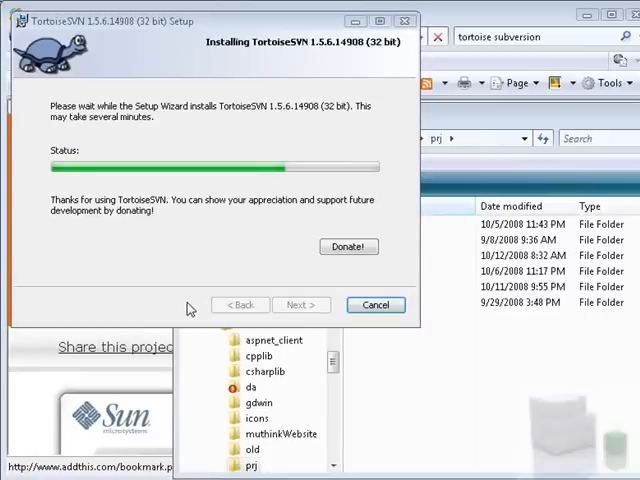
pyautogui.moveTo(184, 64)
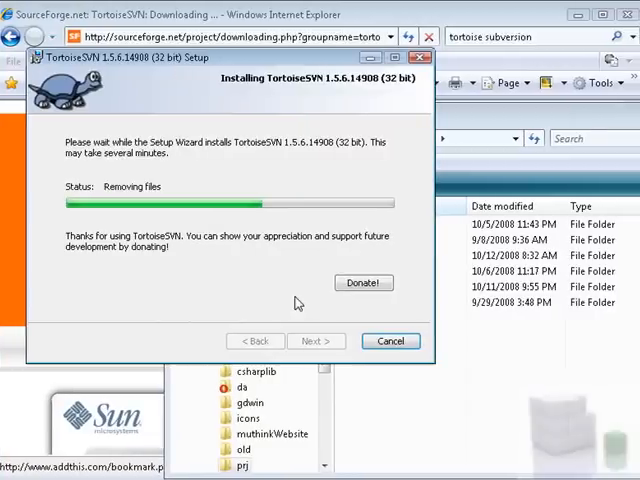
pyautogui.moveTo(284, 262)
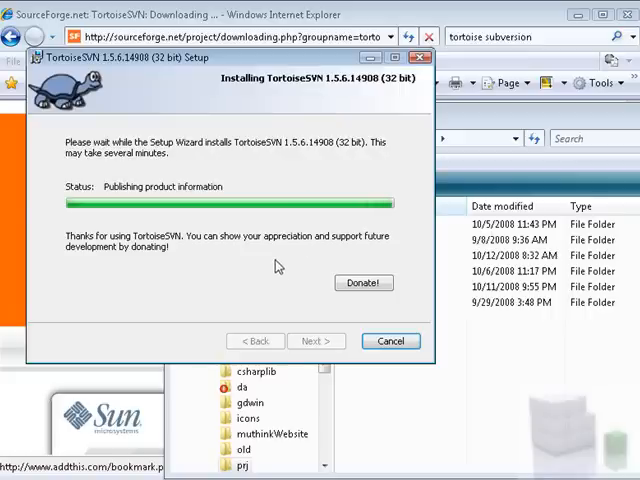
pyautogui.moveTo(244, 184)
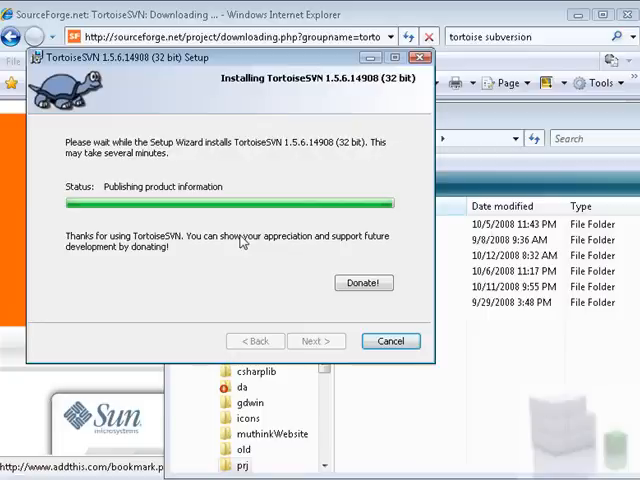
pyautogui.moveTo(260, 280)
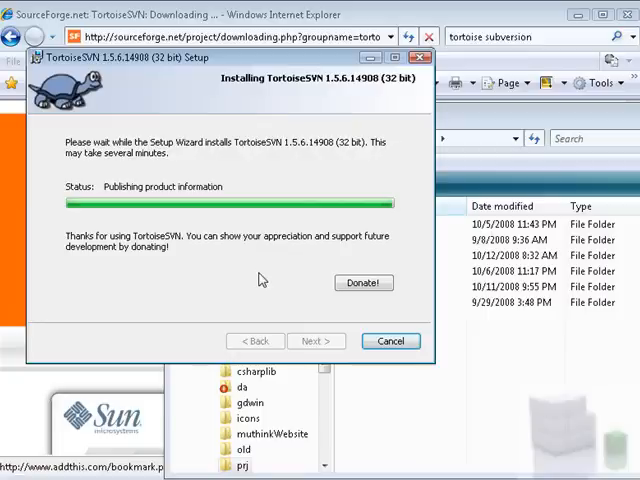
pyautogui.moveTo(284, 312)
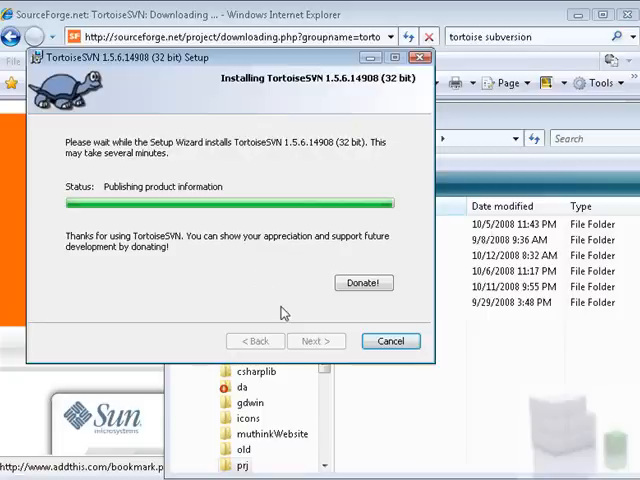
pyautogui.moveTo(408, 404)
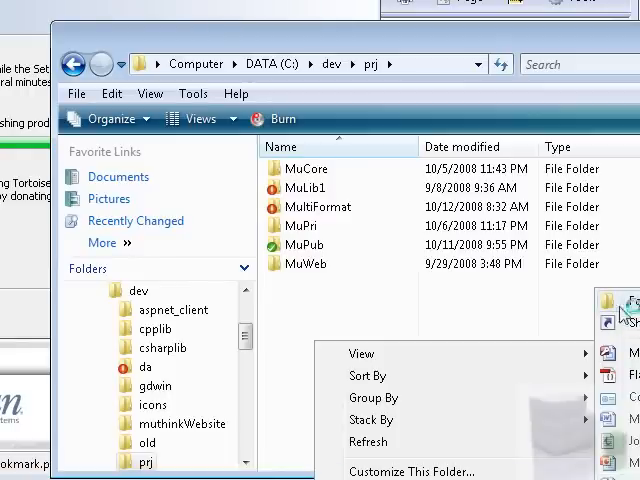
pyautogui.moveTo(516, 320)
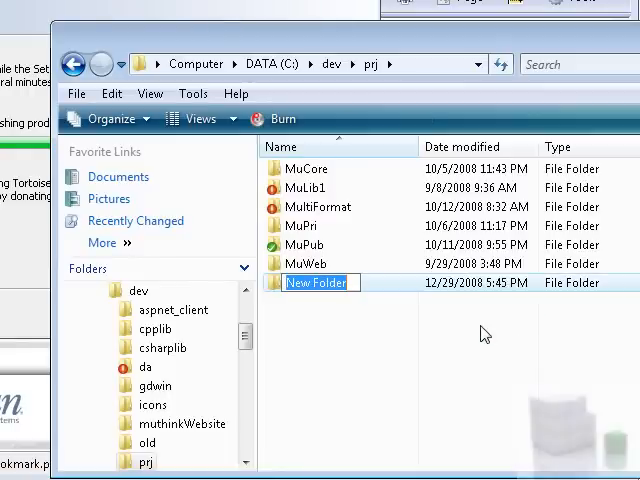
# - Name the new folder inside C:\dev\prj as 1664
pyautogui.write('1664')
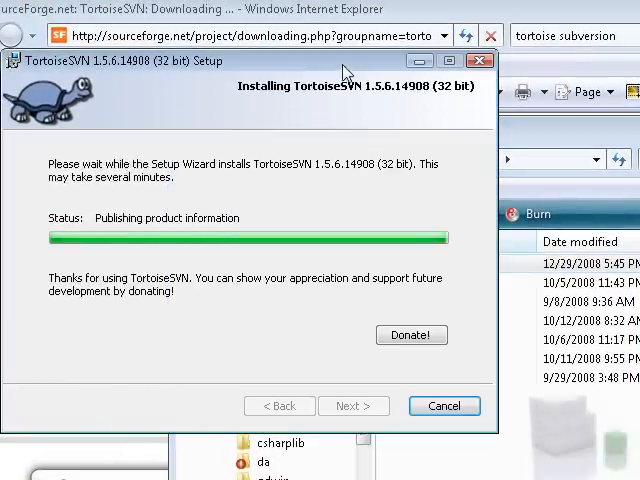
pyautogui.moveTo(528, 138)
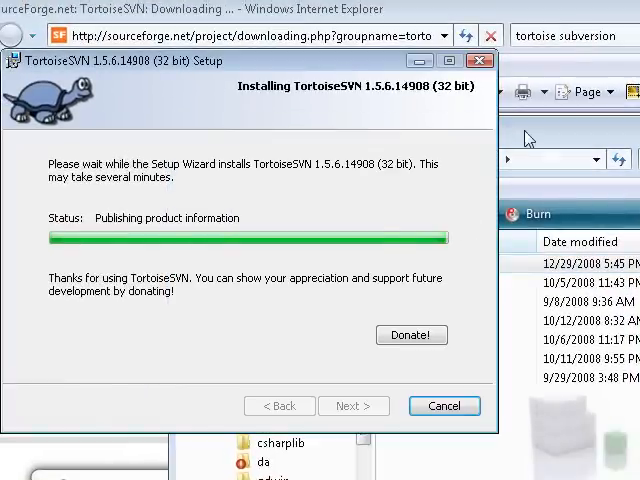
# - Finish setup without showing the changelog and decline the computer restart
pyautogui.rightClick(424, 268)
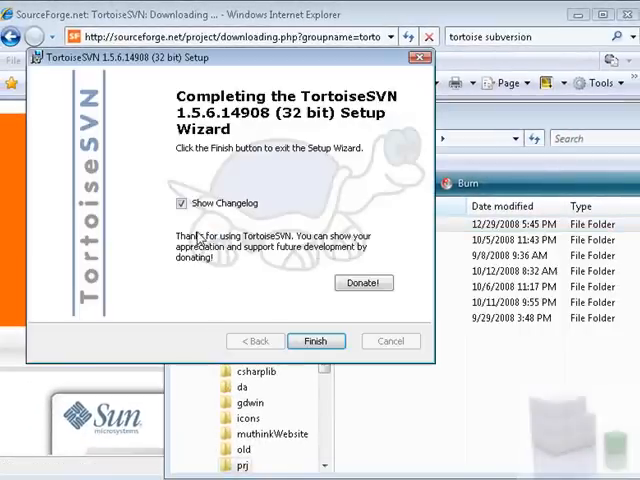
pyautogui.click(184, 204)
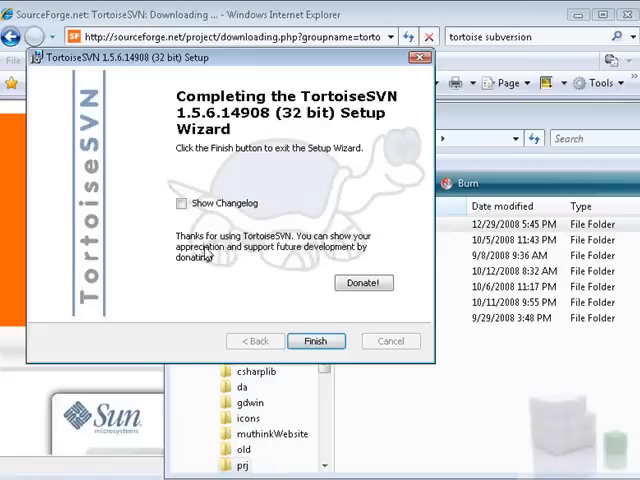
pyautogui.click(316, 340)
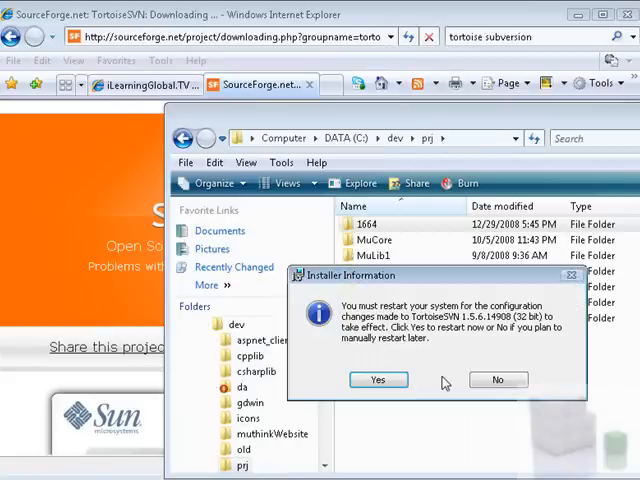
pyautogui.click(496, 380)
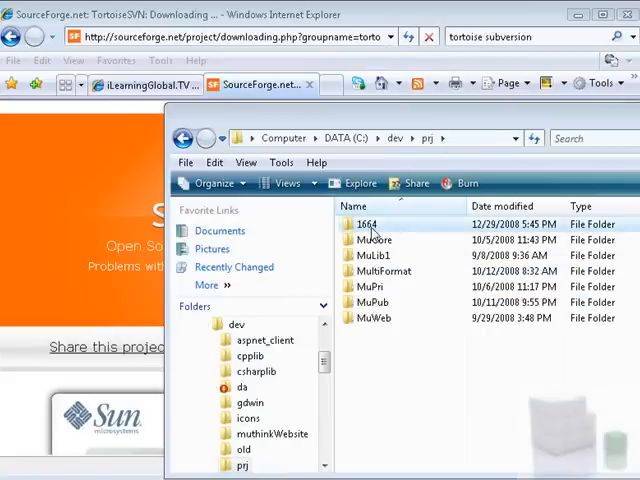
pyautogui.rightClick(368, 224)
pyautogui.write('https://www.devprotect.com/svn/1664')
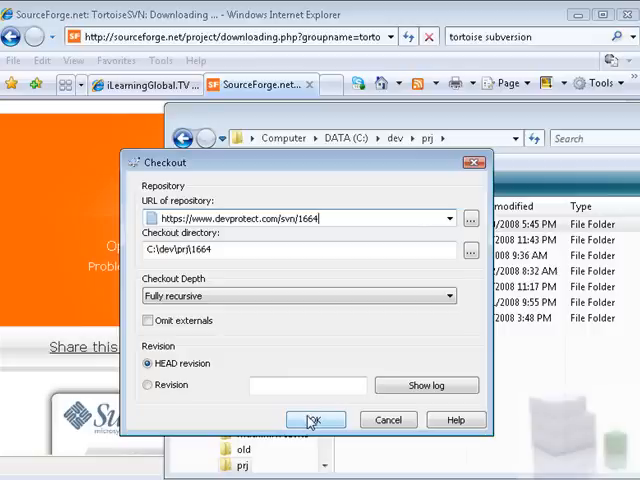
pyautogui.click(314, 420)
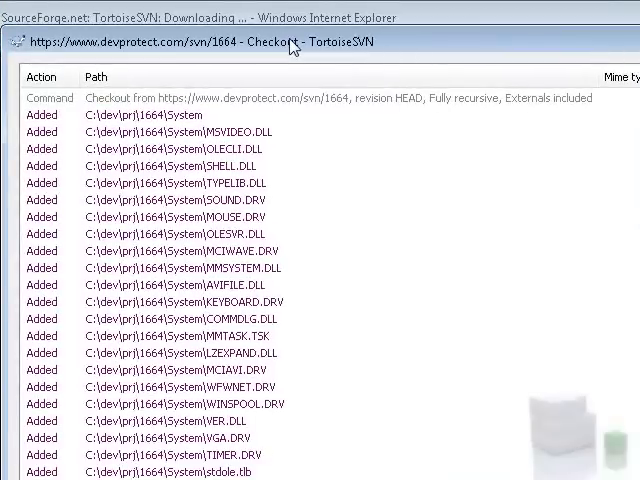
# - Browse the checked-out 1664 folder and its System subfolder, confirming the green check overlays
pyautogui.scroll(-3)
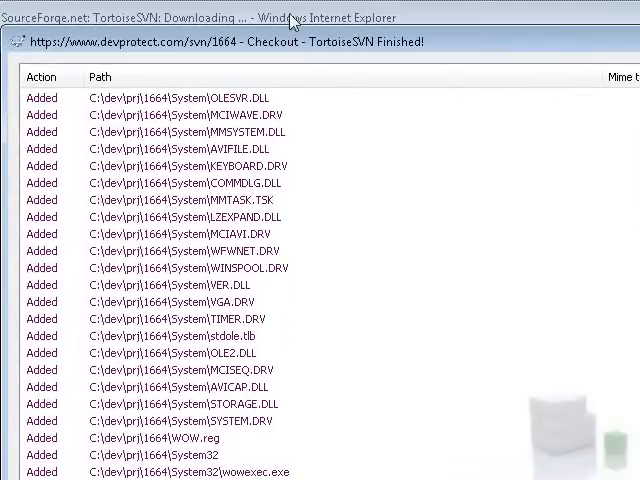
pyautogui.scroll(-3)
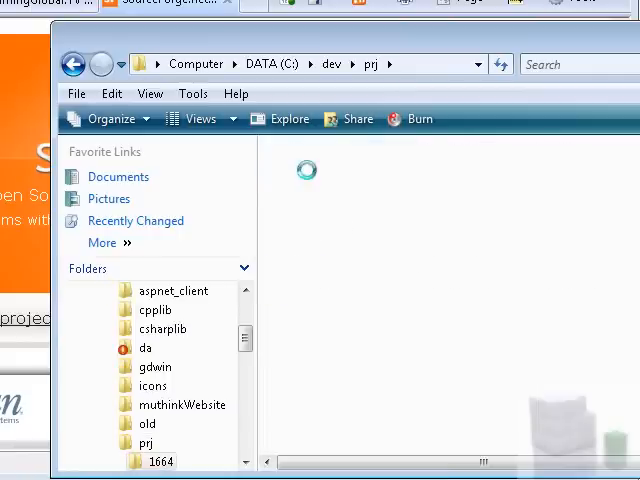
pyautogui.doubleClick(162, 460)
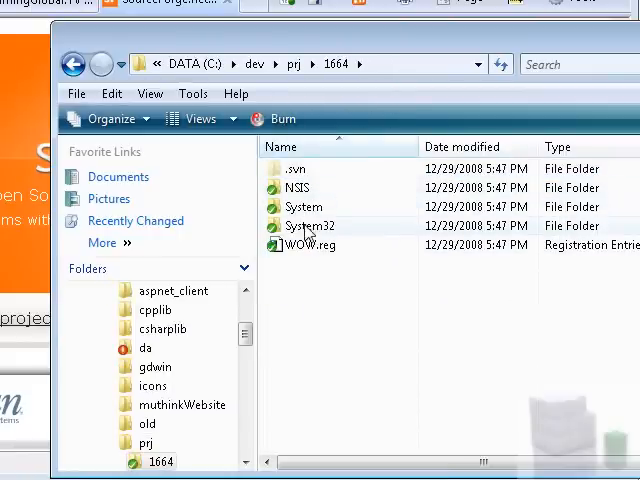
pyautogui.doubleClick(302, 206)
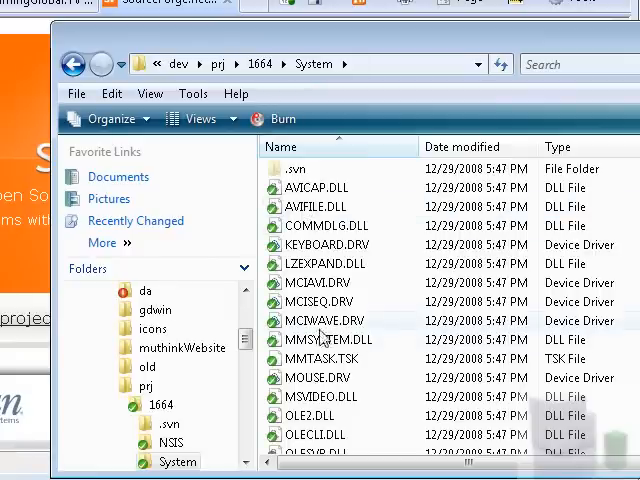
pyautogui.click(260, 64)
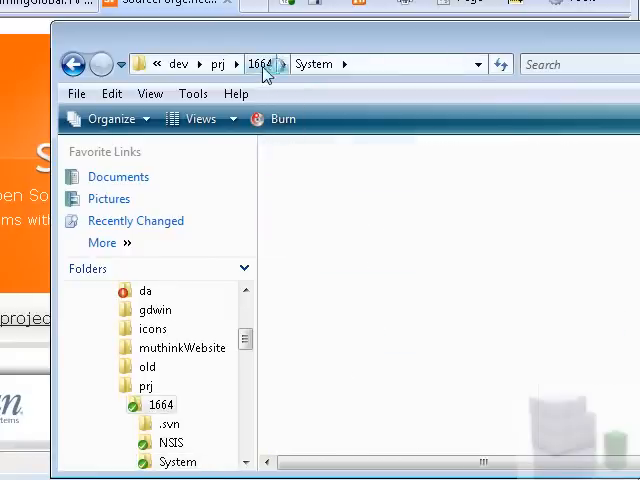
pyautogui.click(260, 64)
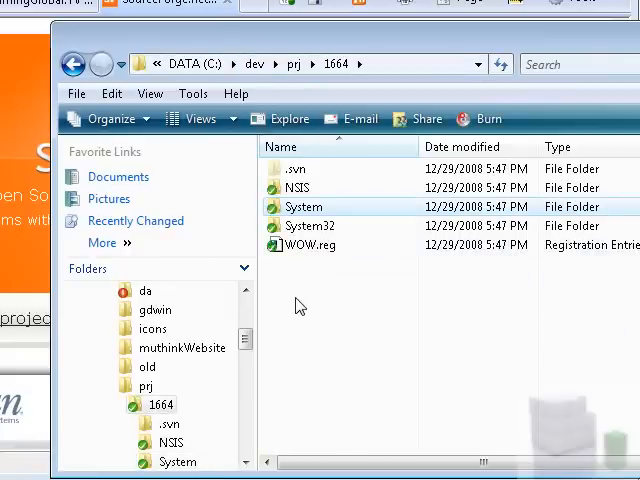